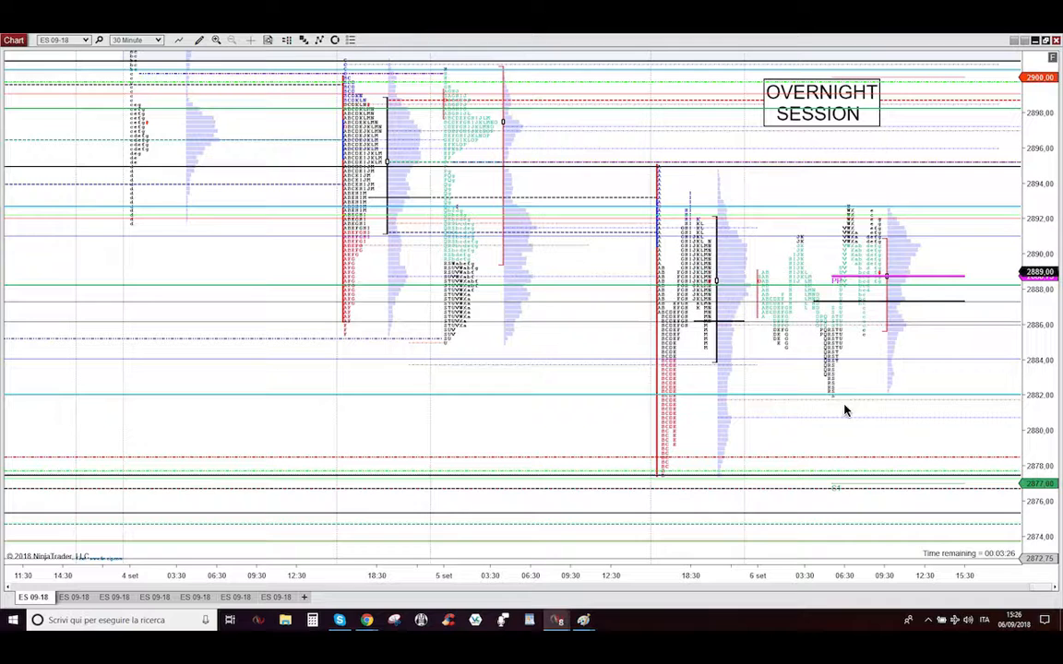
mouse_move(913, 269)
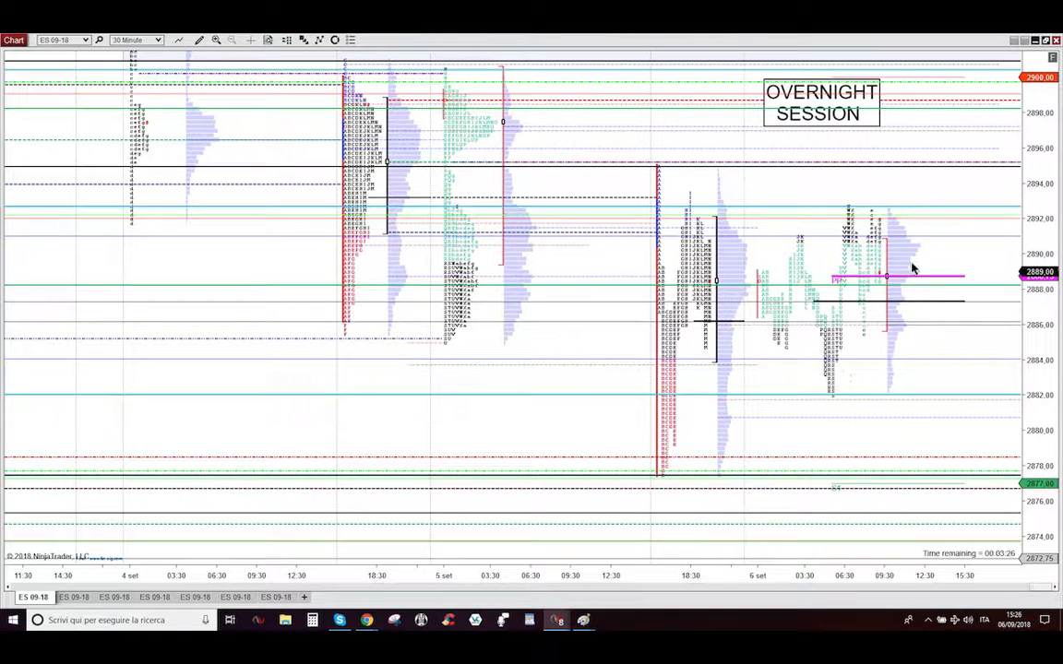
mouse_move(841, 214)
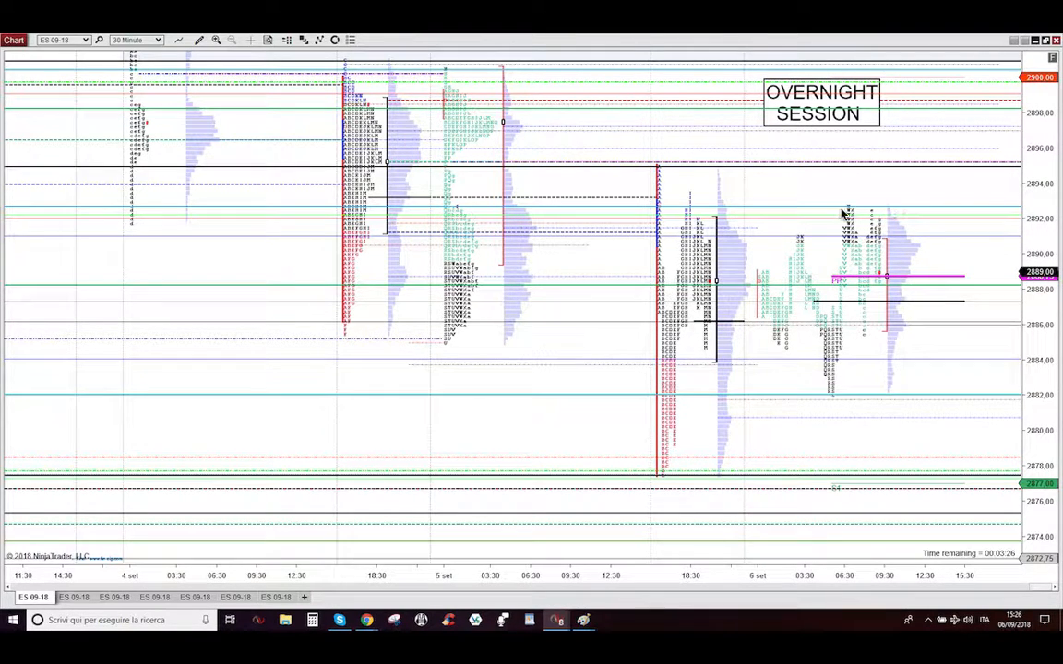
mouse_move(821, 225)
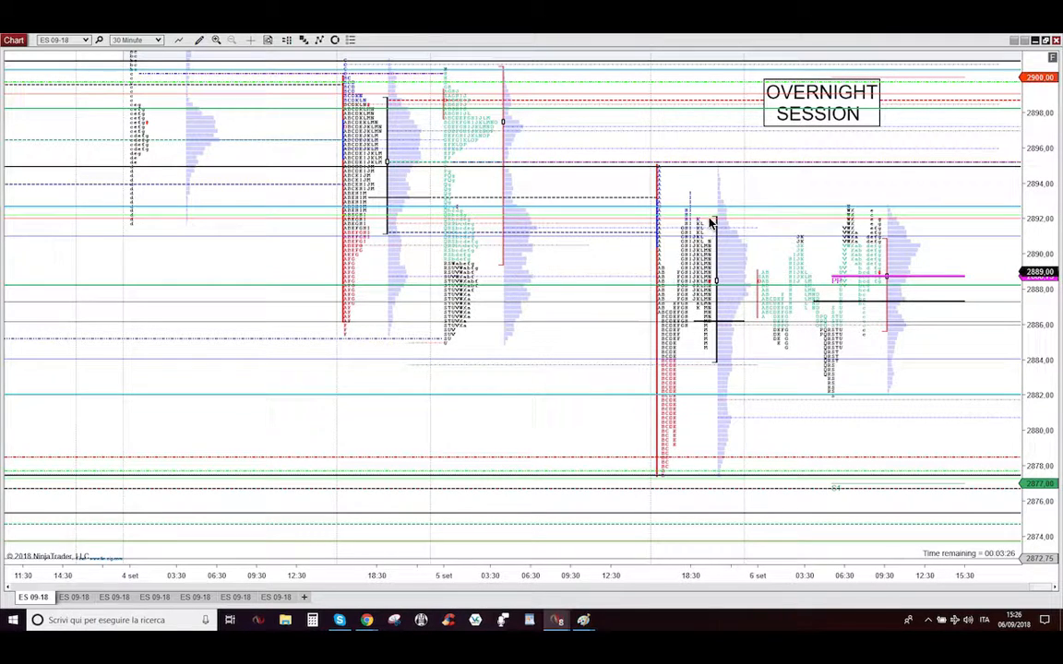
mouse_move(935, 225)
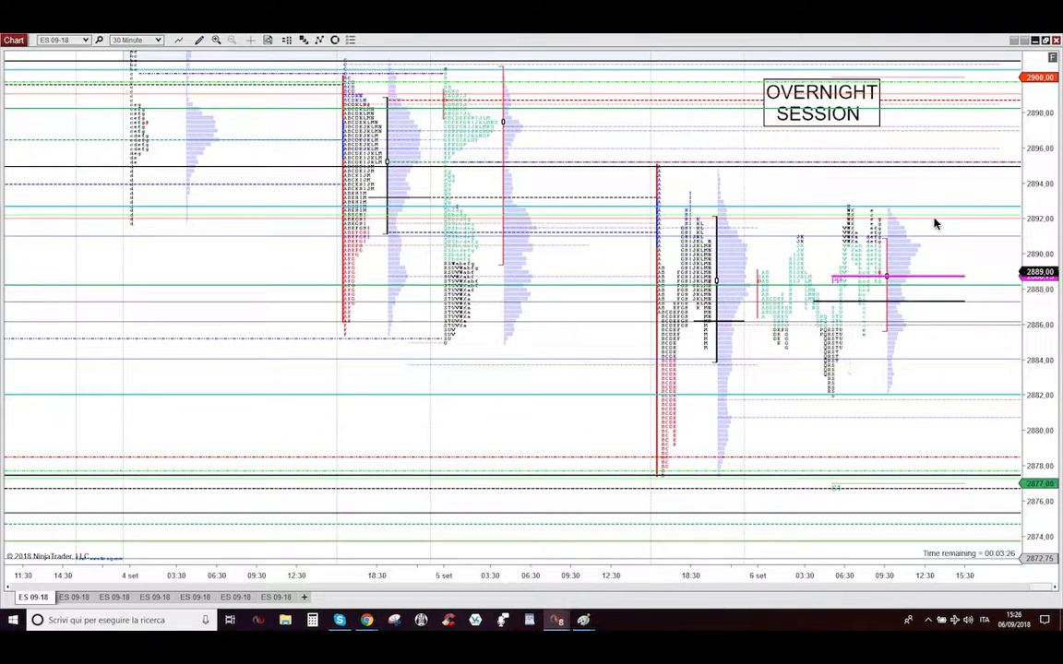
mouse_move(737, 292)
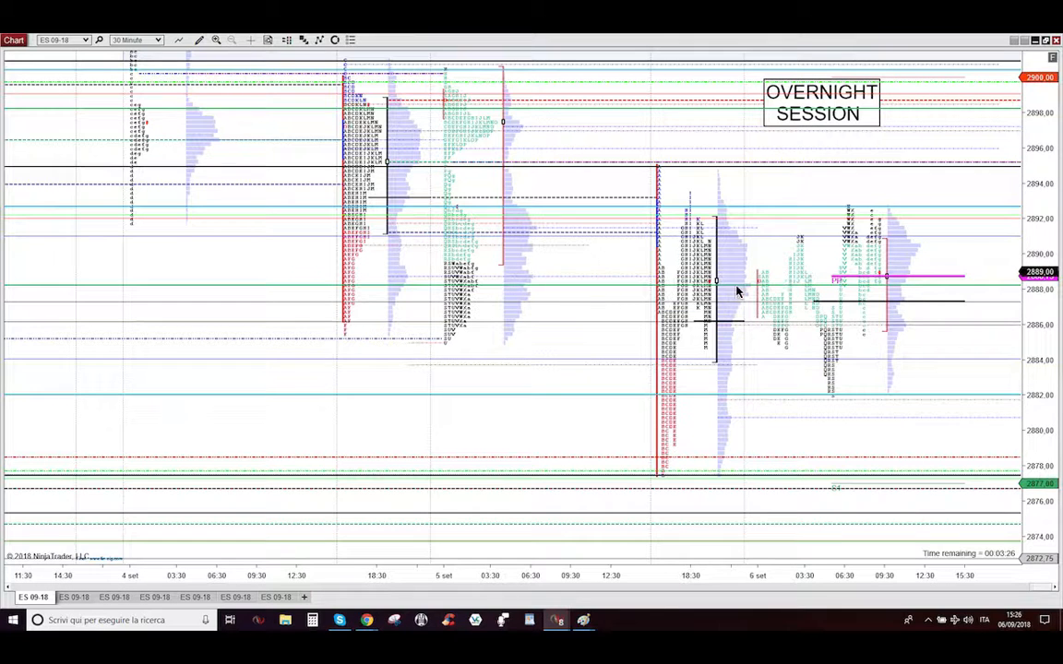
mouse_move(626, 292)
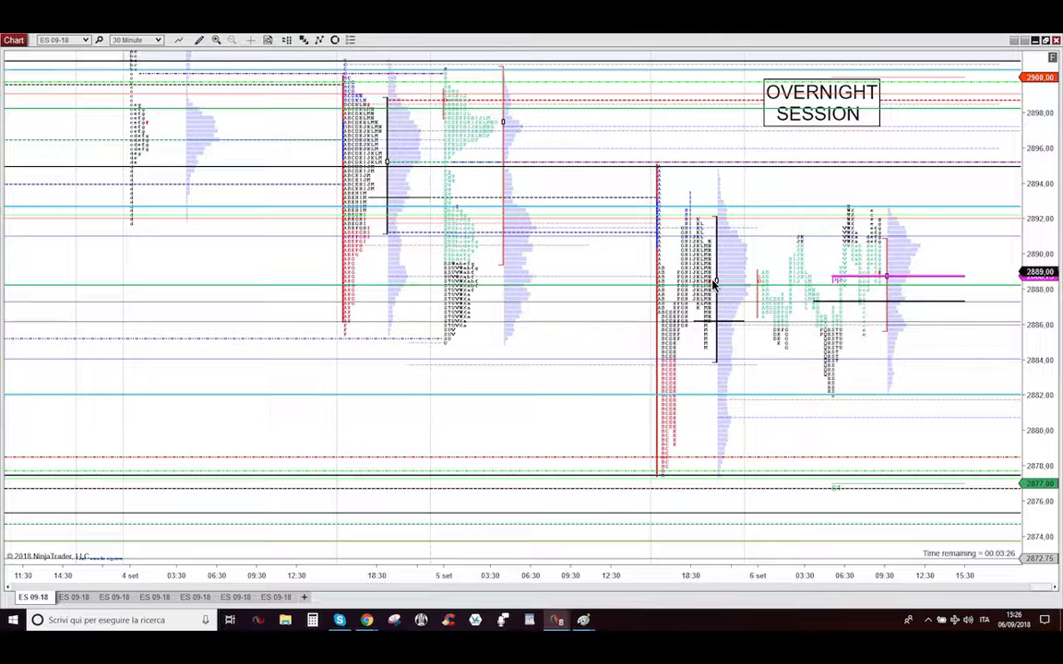
mouse_move(839, 296)
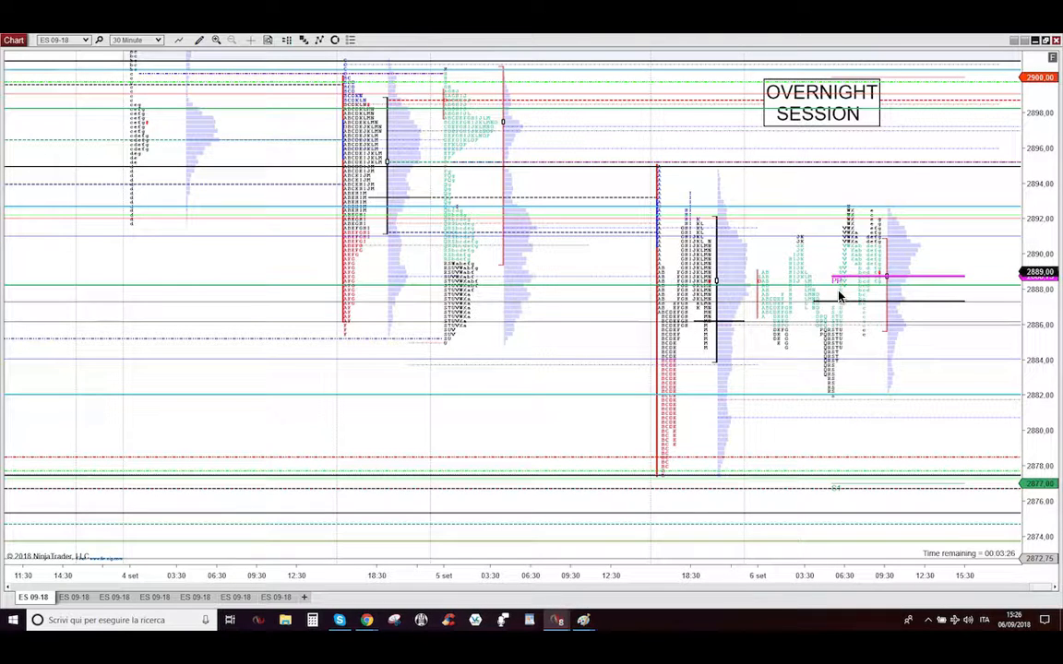
mouse_move(822, 334)
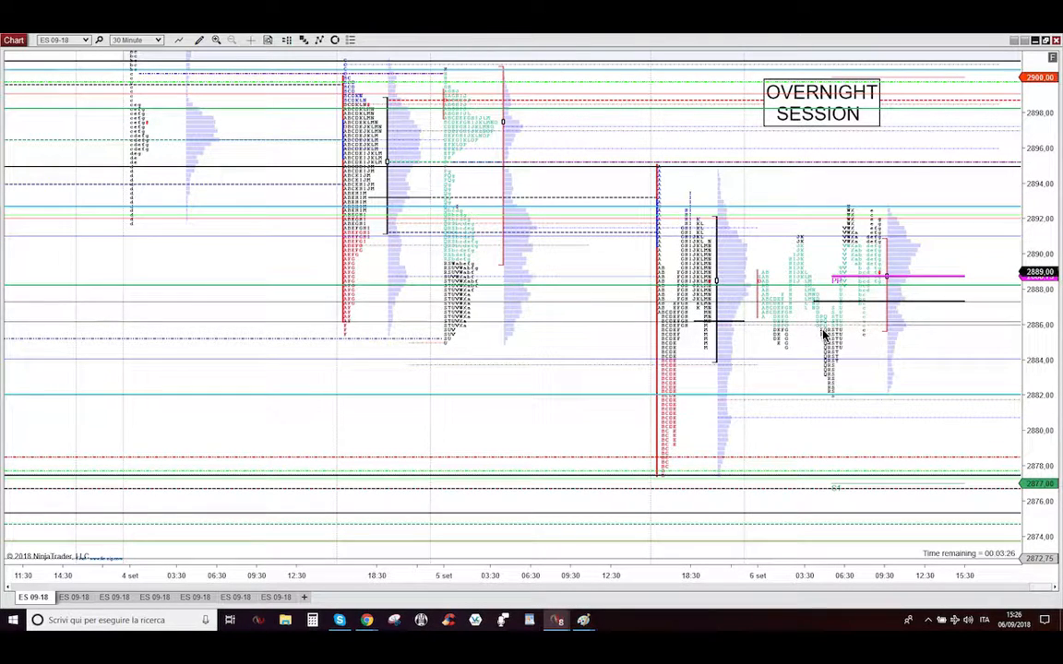
mouse_move(952, 201)
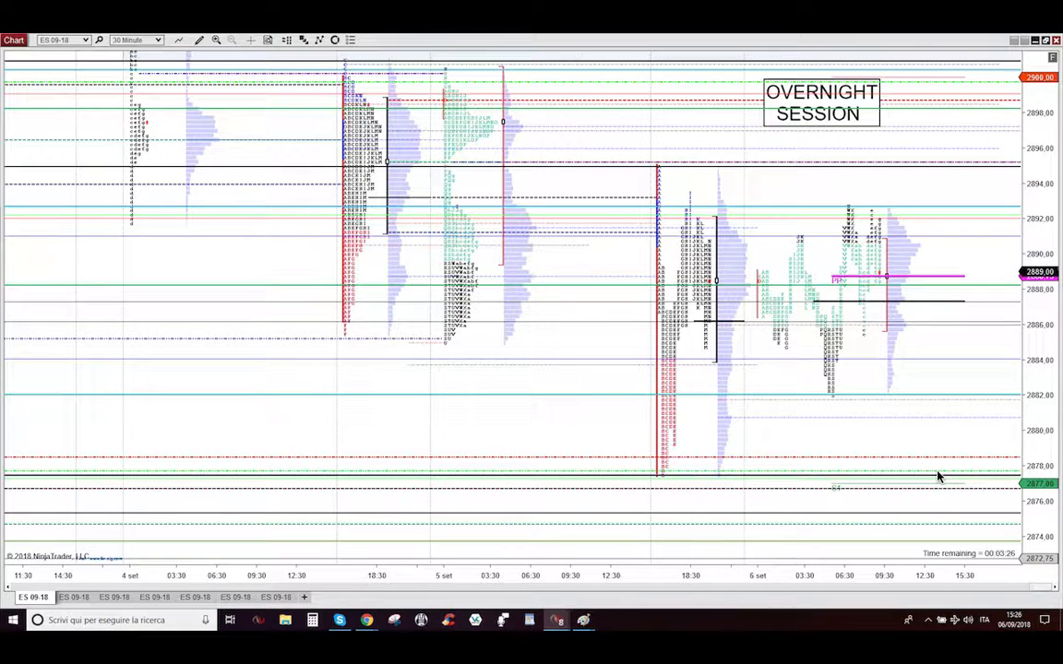
mouse_move(863, 201)
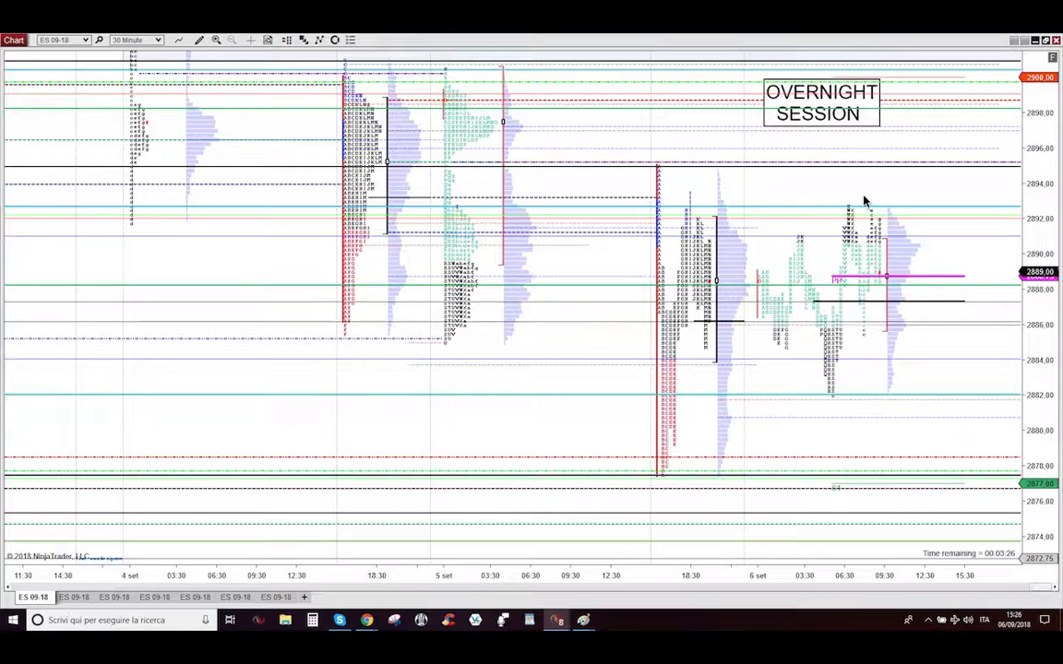
mouse_move(874, 218)
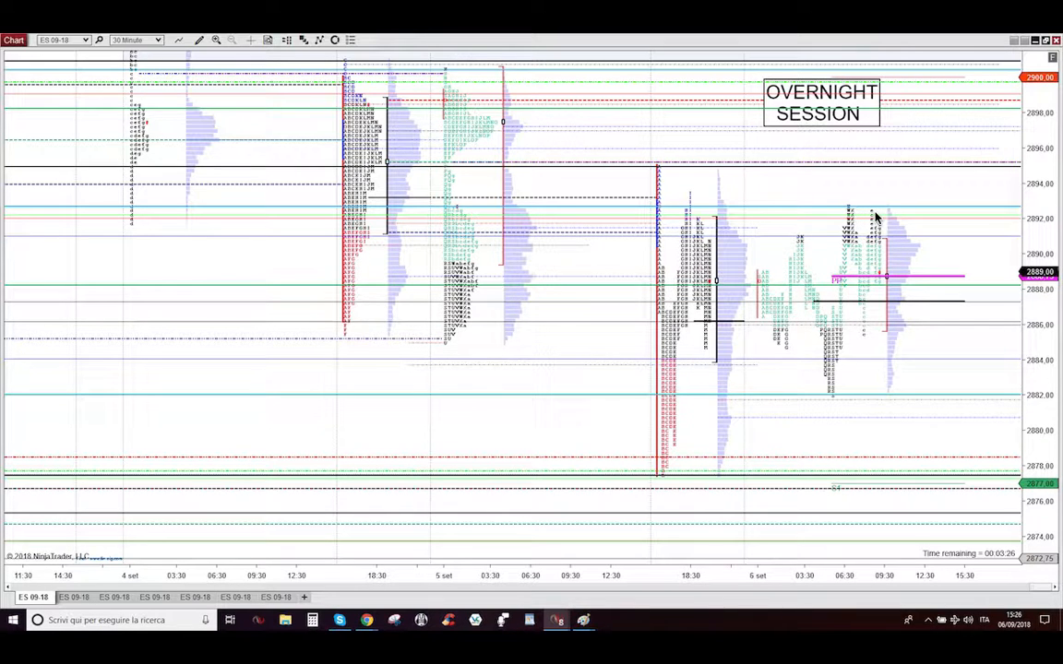
mouse_move(874, 214)
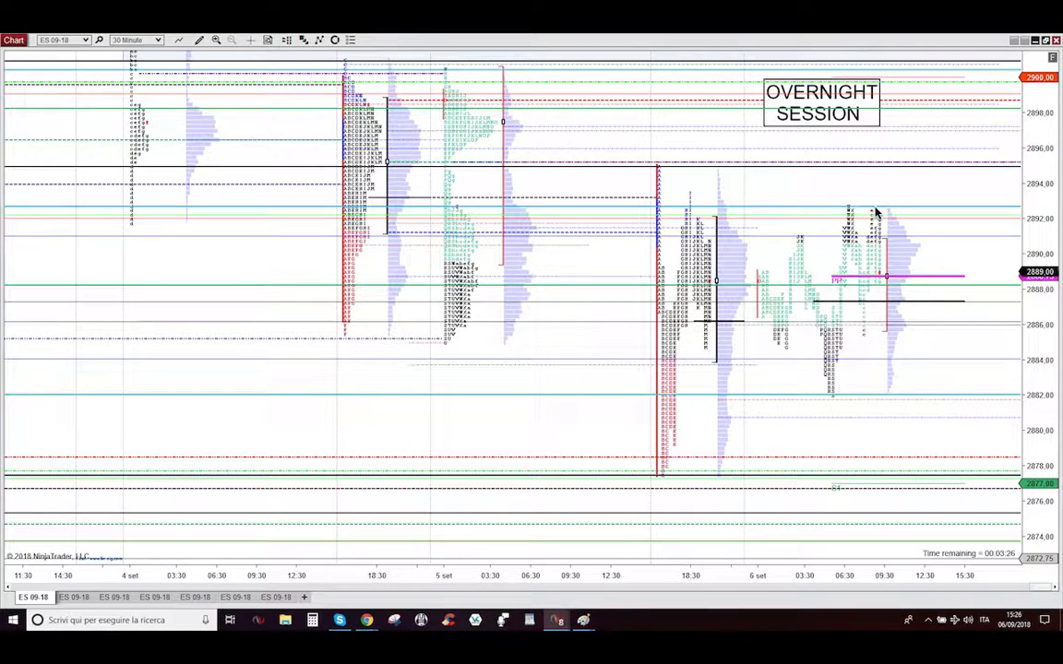
mouse_move(858, 310)
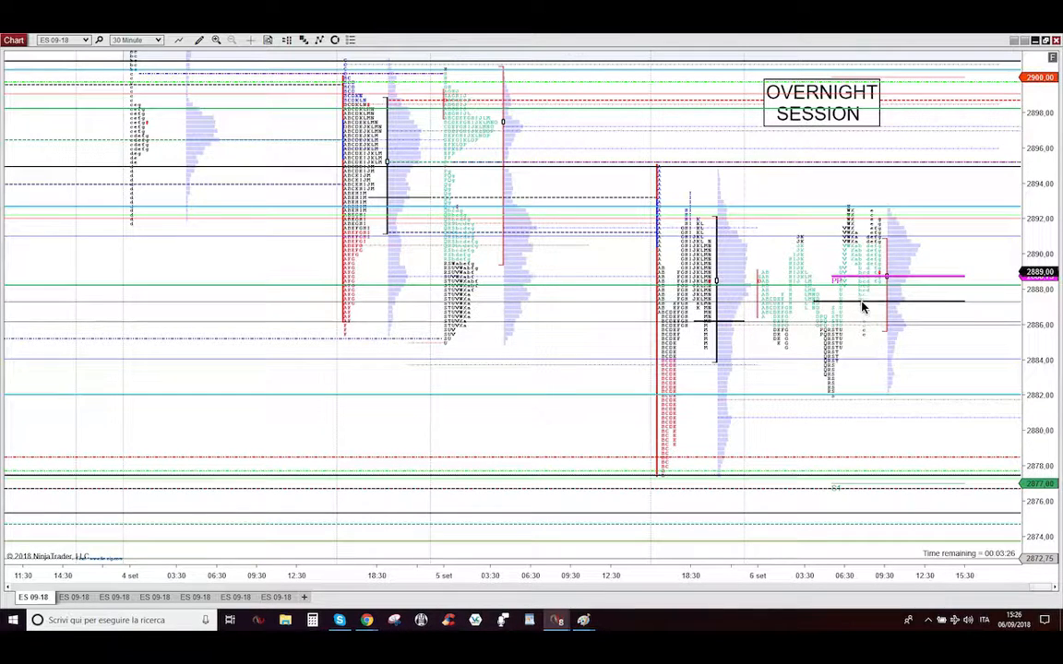
mouse_move(723, 328)
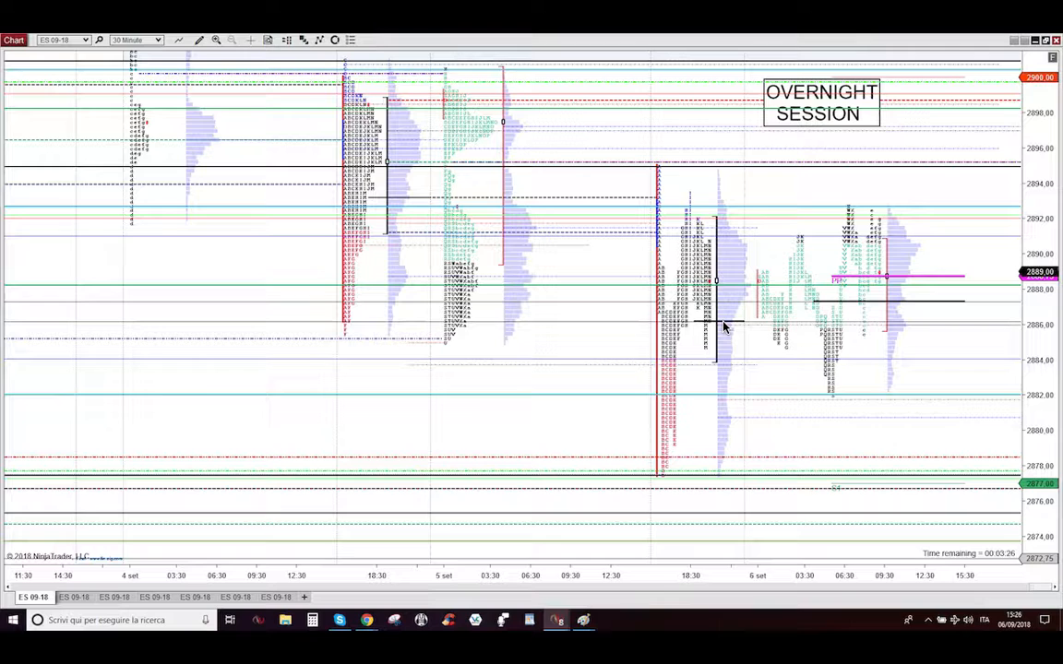
mouse_move(736, 328)
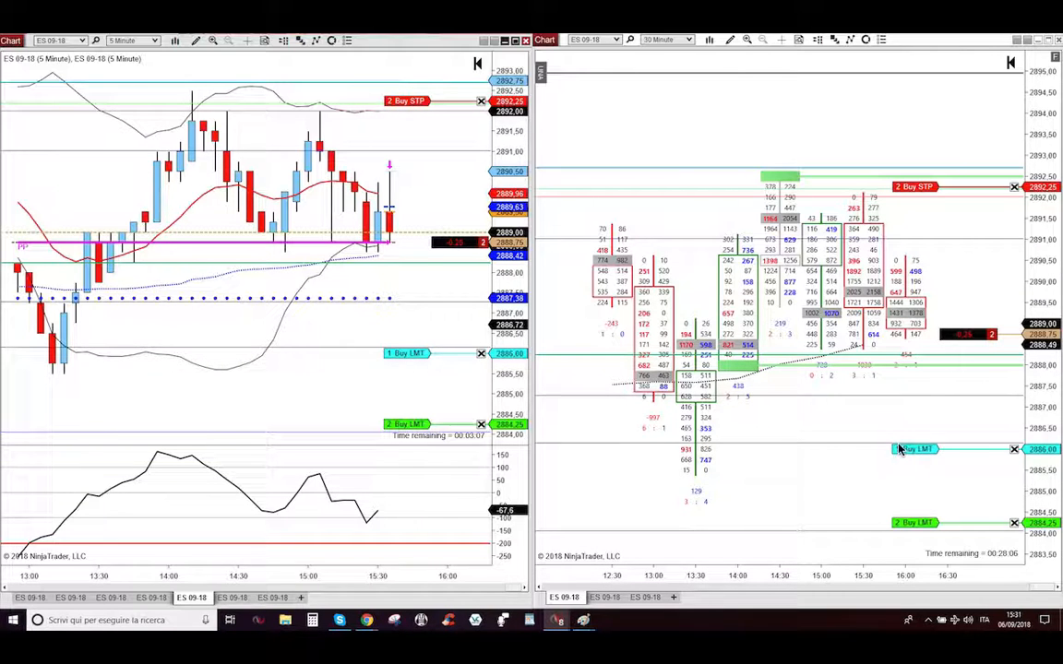
mouse_move(846, 447)
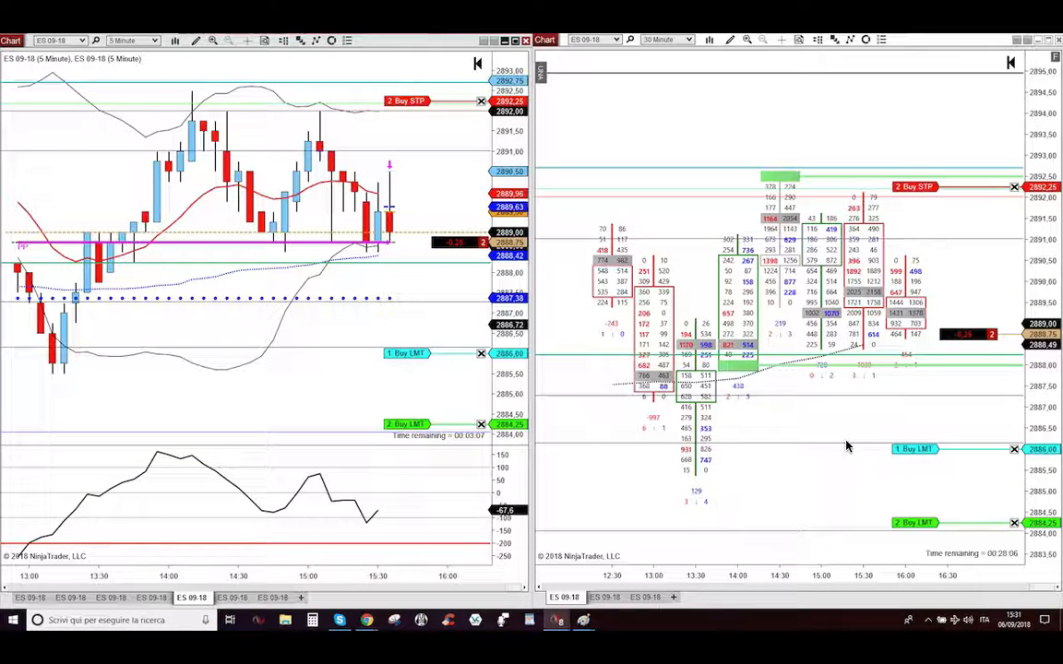
mouse_move(719, 472)
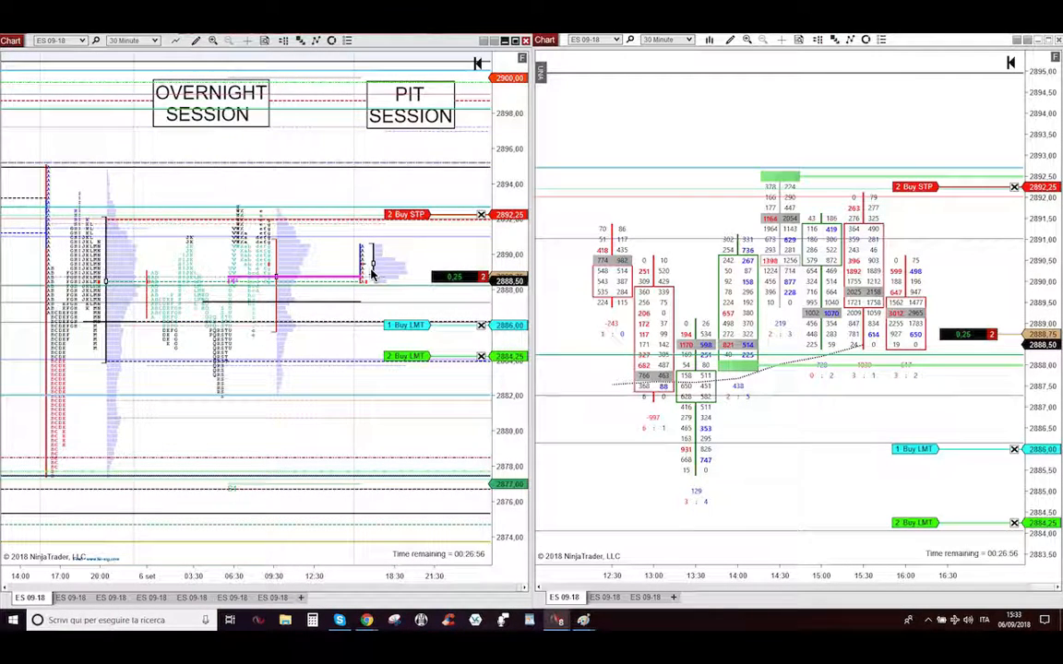
mouse_move(120, 284)
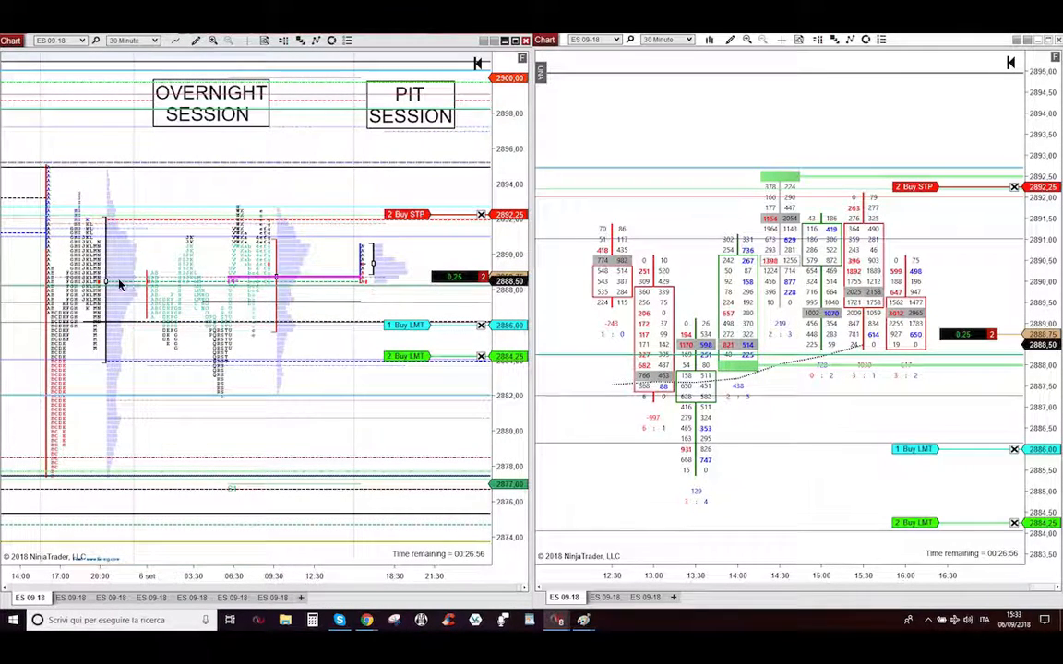
mouse_move(174, 292)
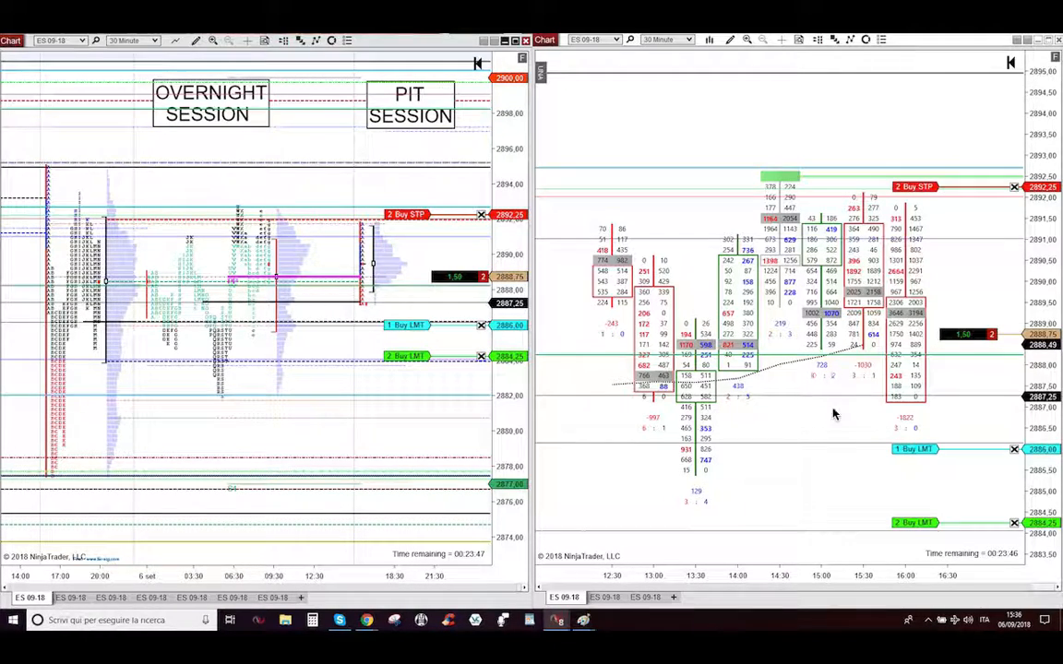
mouse_move(915, 389)
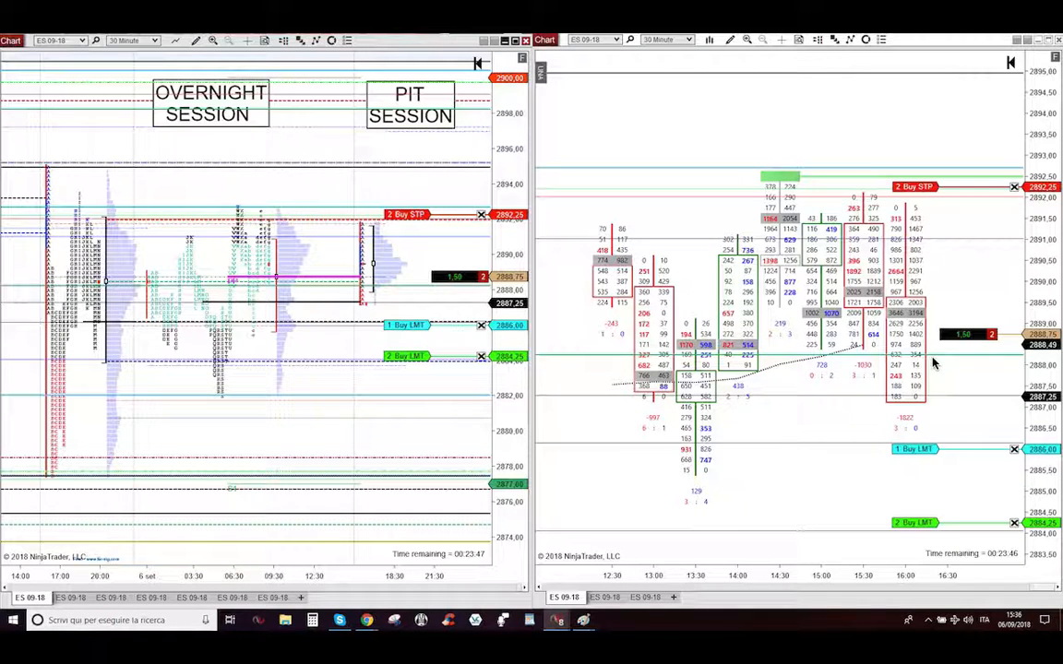
mouse_move(904, 376)
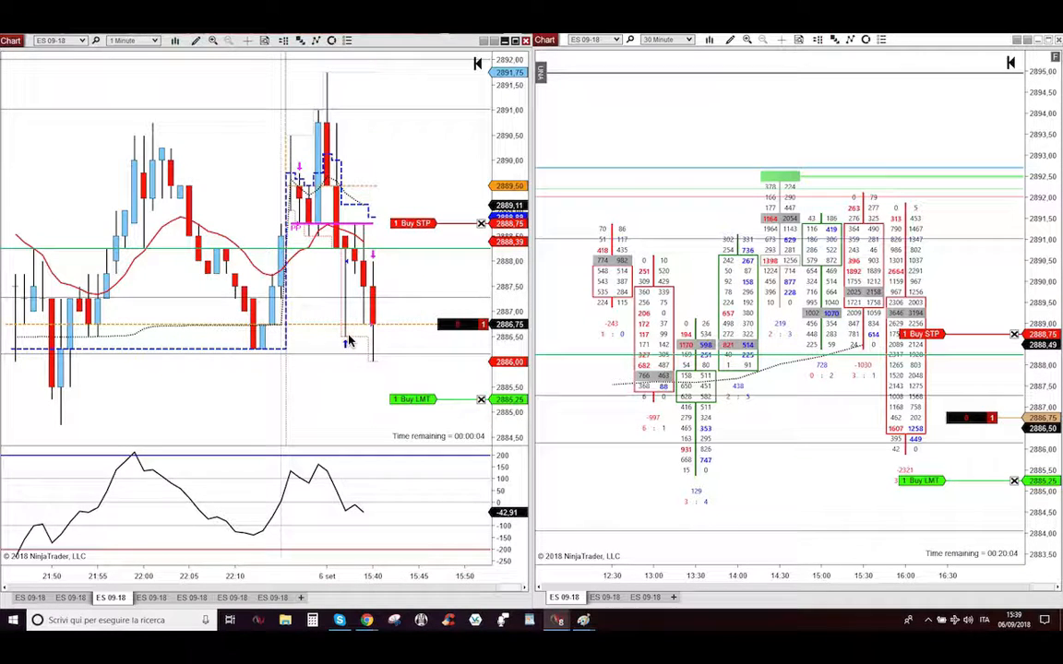
mouse_move(281, 354)
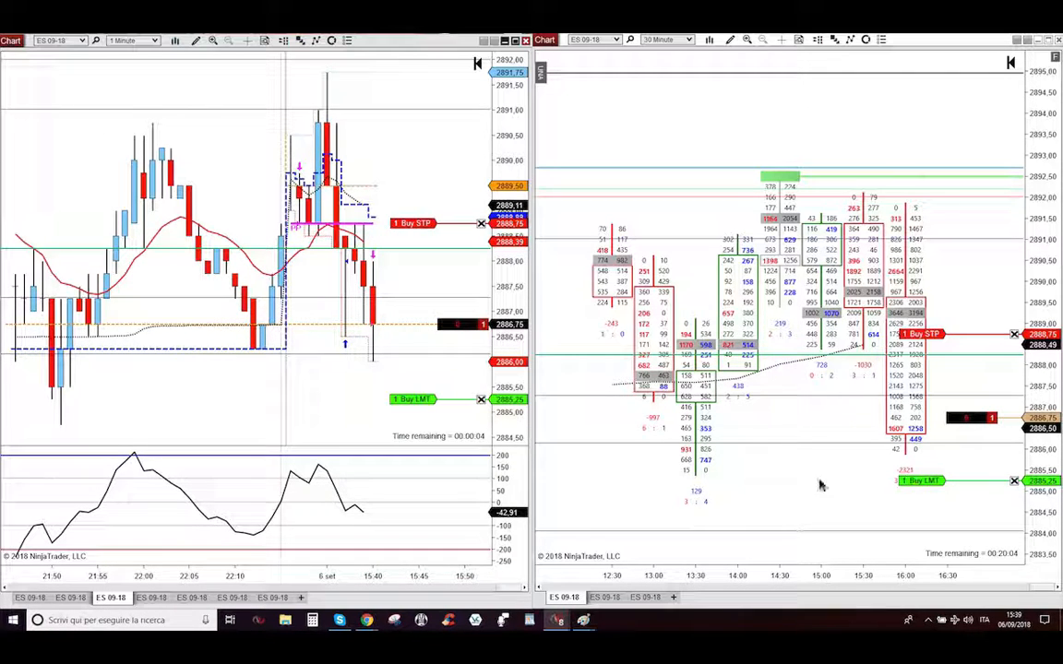
mouse_move(703, 477)
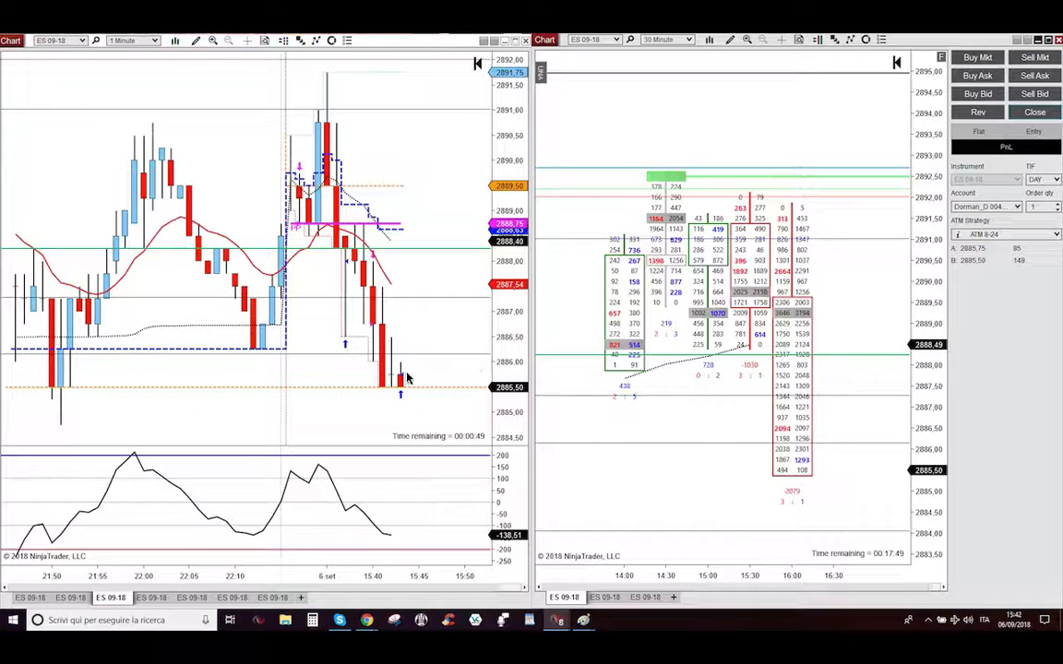
mouse_move(864, 187)
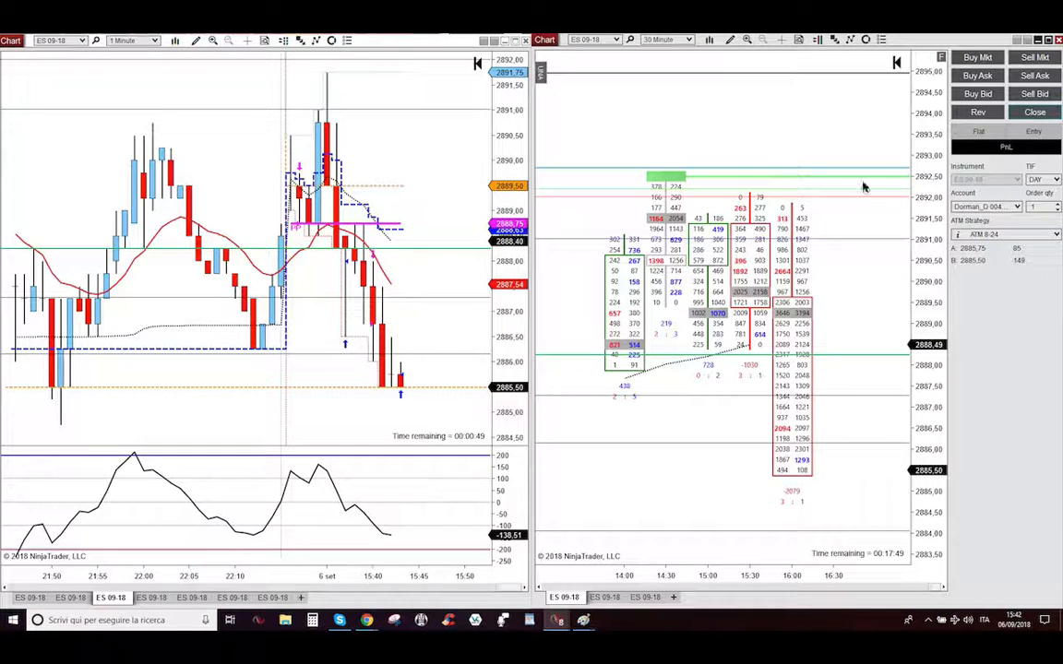